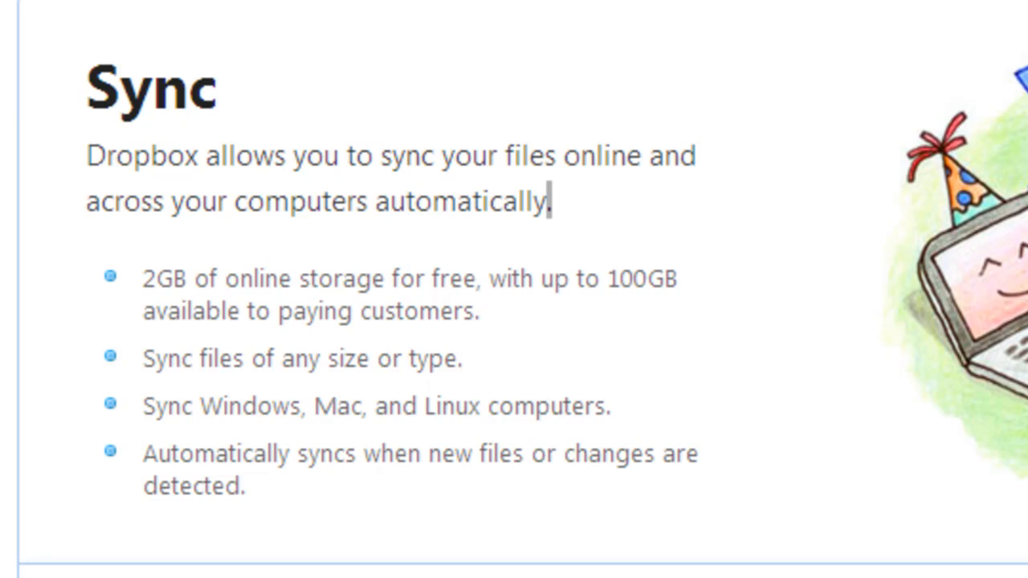
{"action": "left_click_drag", "start_coordinate": [535, 279], "coordinate": [687, 279]}
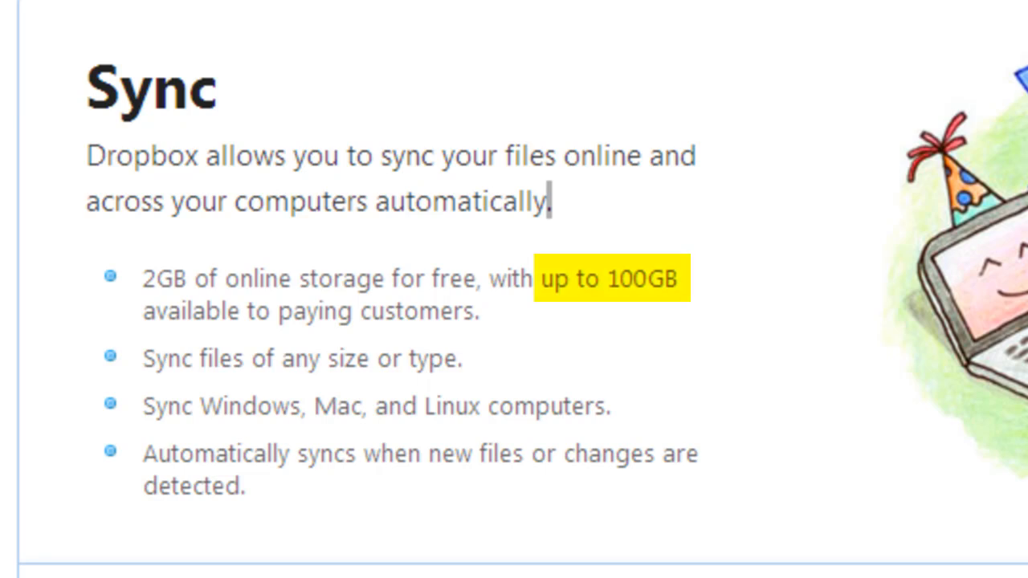
{"action": "left_click_drag", "start_coordinate": [369, 361], "coordinate": [124, 406]}
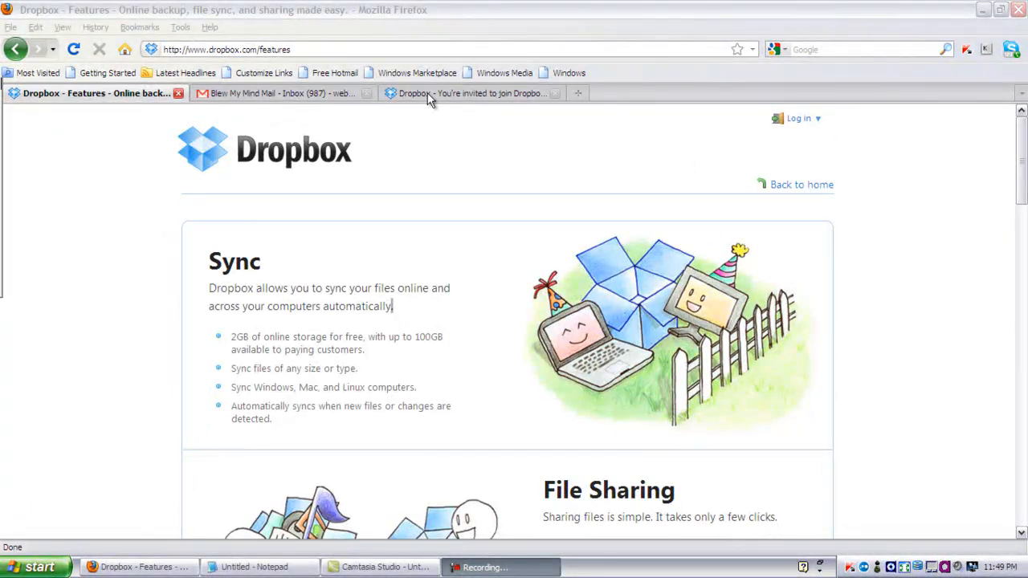
{"action": "mouse_move", "coordinate": [434, 102]}
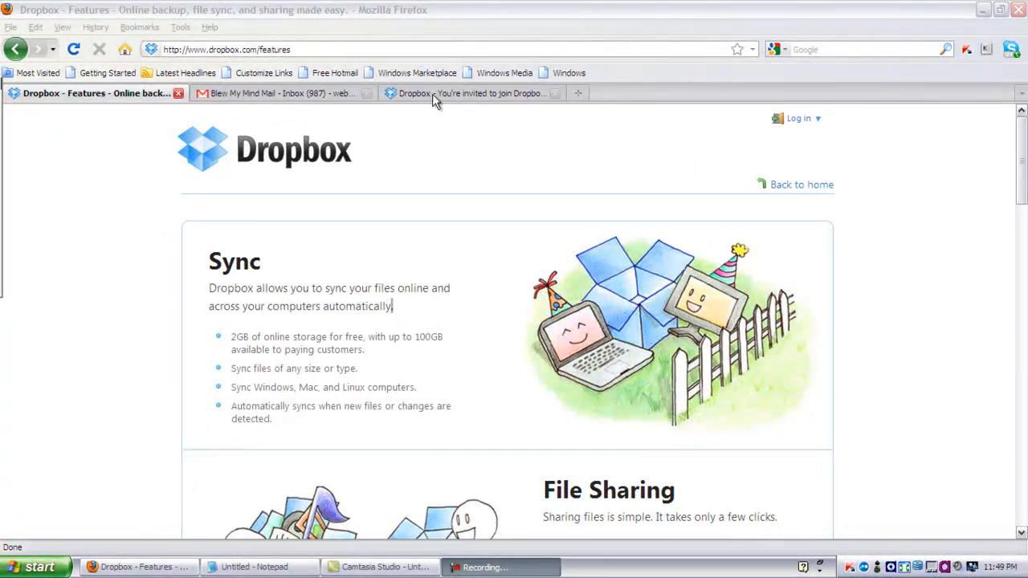
{"action": "left_click", "coordinate": [457, 94]}
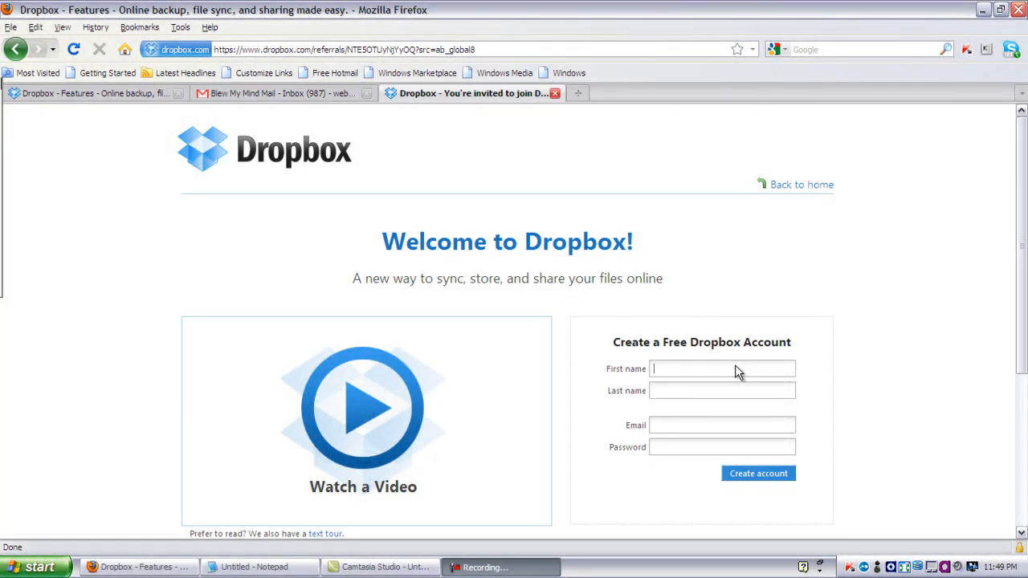
{"action": "type", "text": "G"}
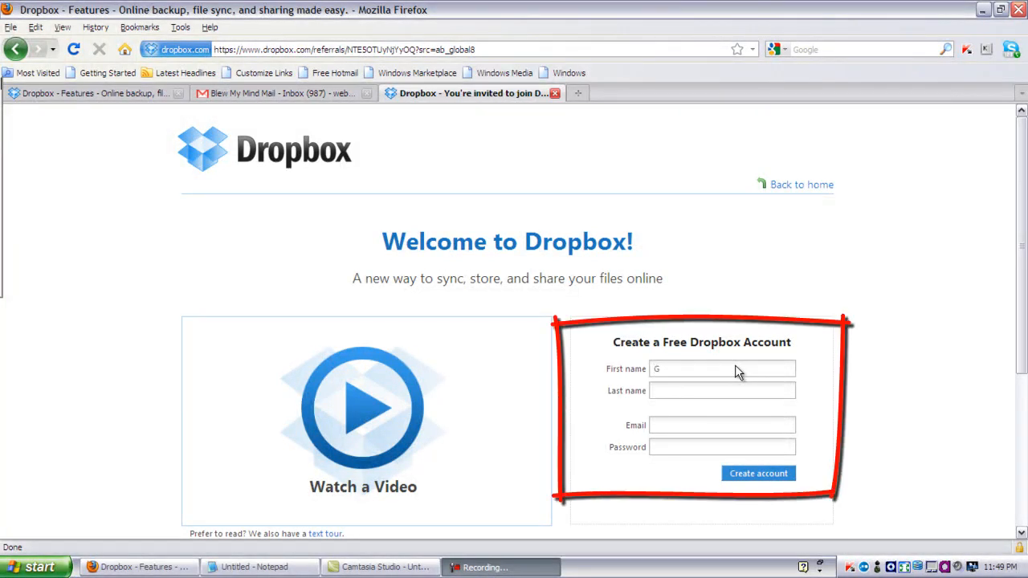
{"action": "type", "text": "ab"}
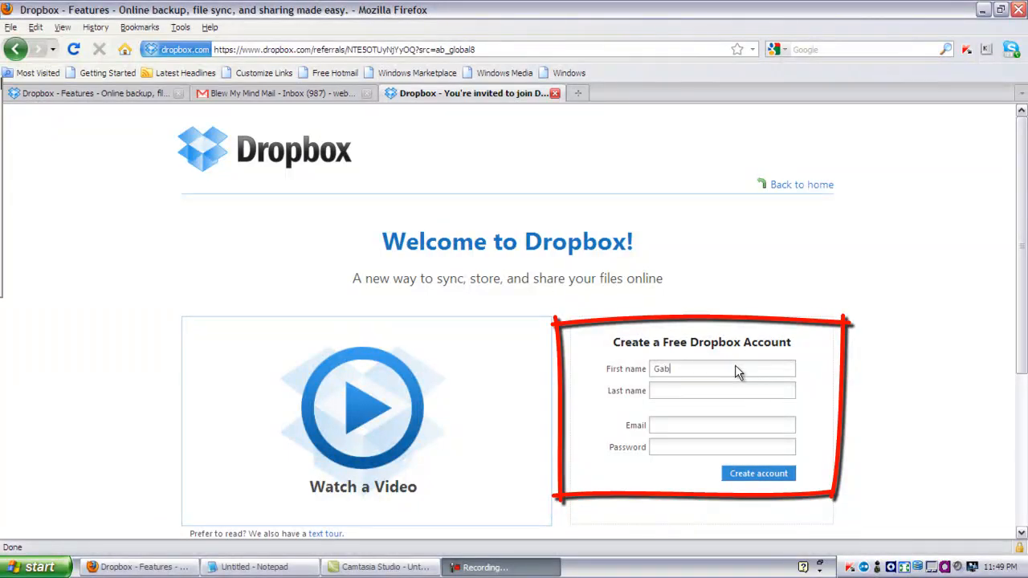
{"action": "type", "text": "riel"}
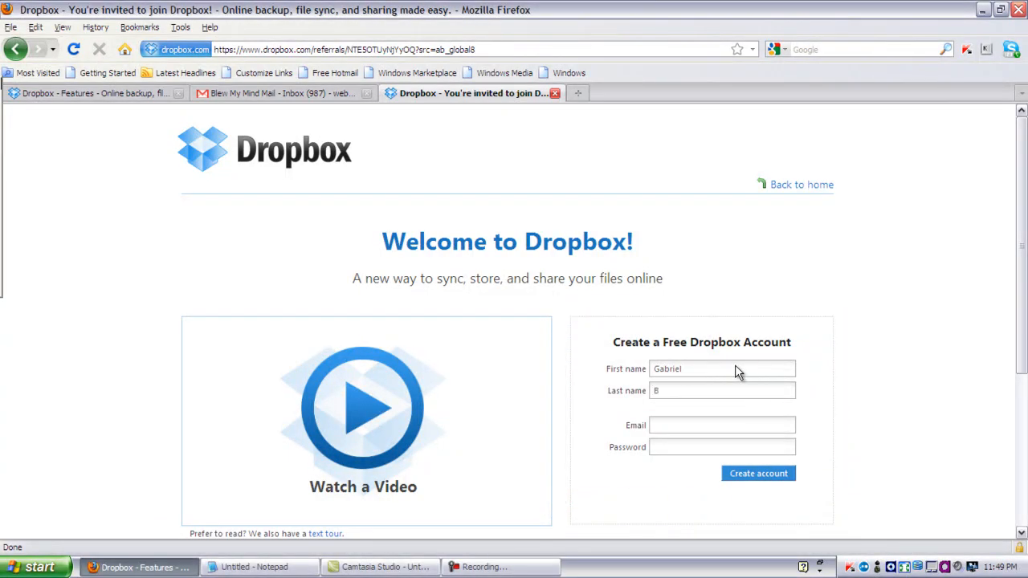
{"action": "type", "text": "M"}
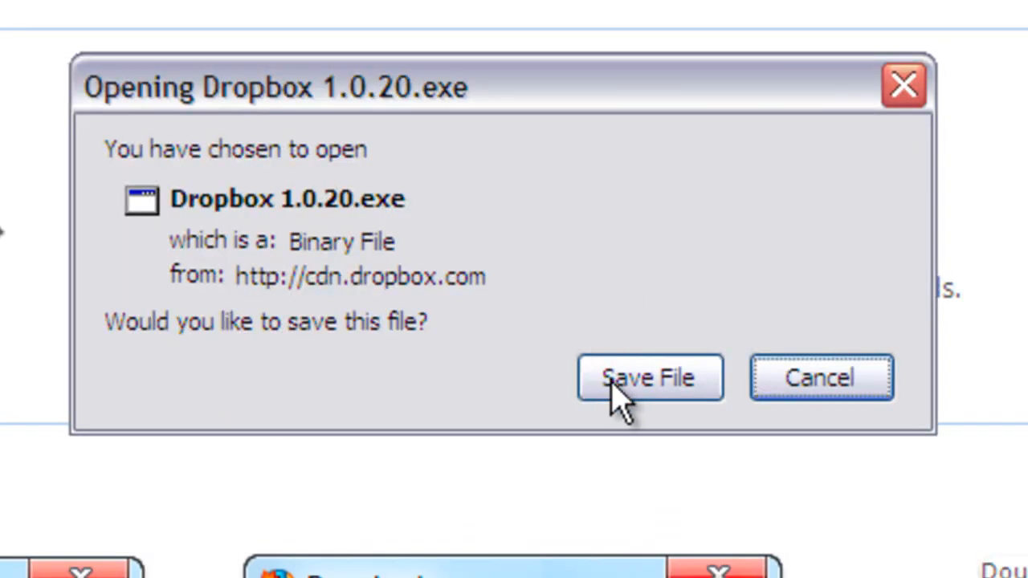
Step: Save the Dropbox 1.0.20.exe installer to the computer
{"action": "left_click", "coordinate": [650, 379]}
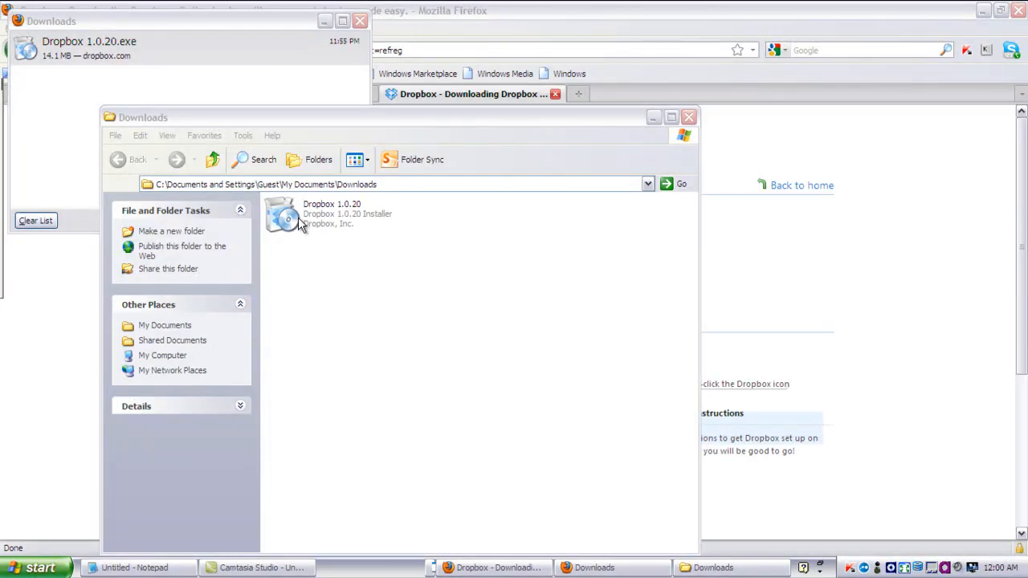
{"action": "mouse_move", "coordinate": [313, 214]}
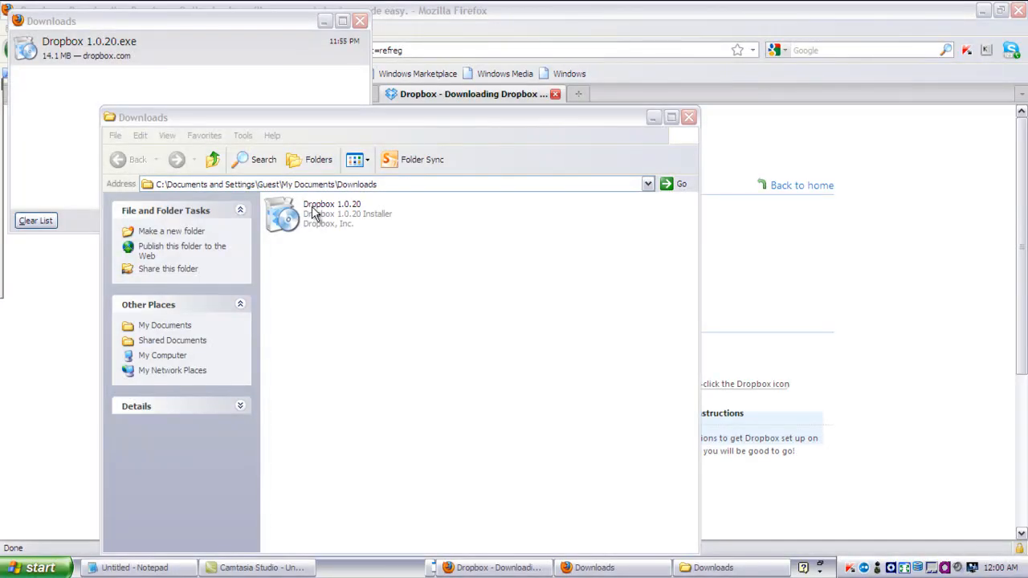
{"action": "mouse_move", "coordinate": [327, 225]}
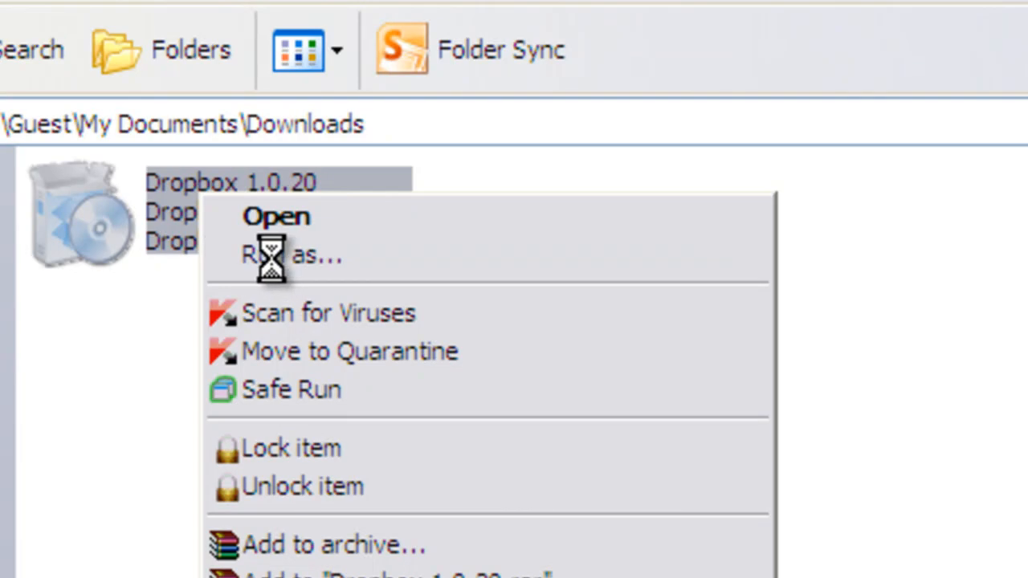
Step: Launch the downloaded Dropbox 1.0.20 installer from the Downloads folder
{"action": "left_click", "coordinate": [276, 216]}
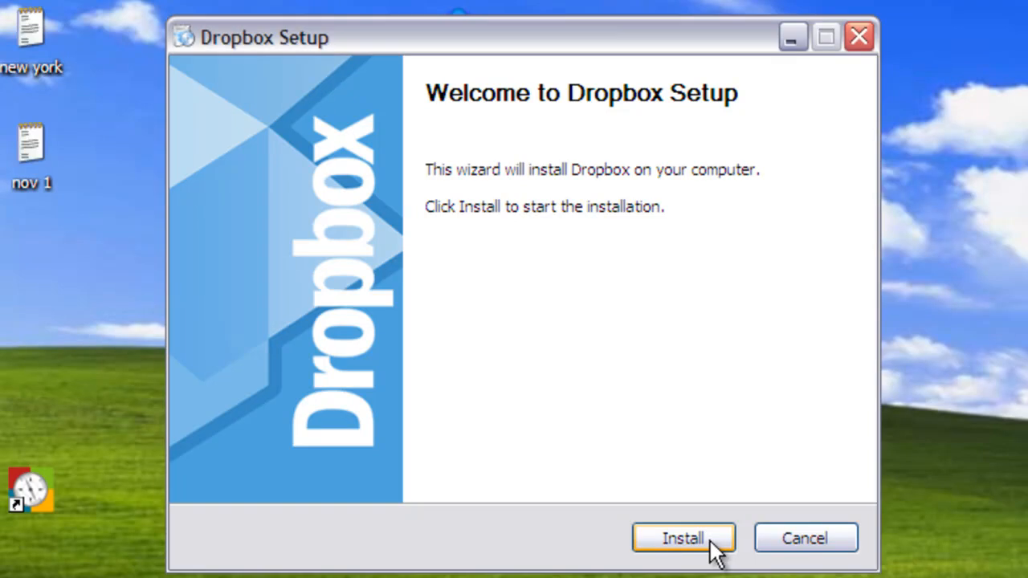
Step: Install Dropbox and continue with the 'I already have a Dropbox account' option
{"action": "left_click", "coordinate": [687, 538]}
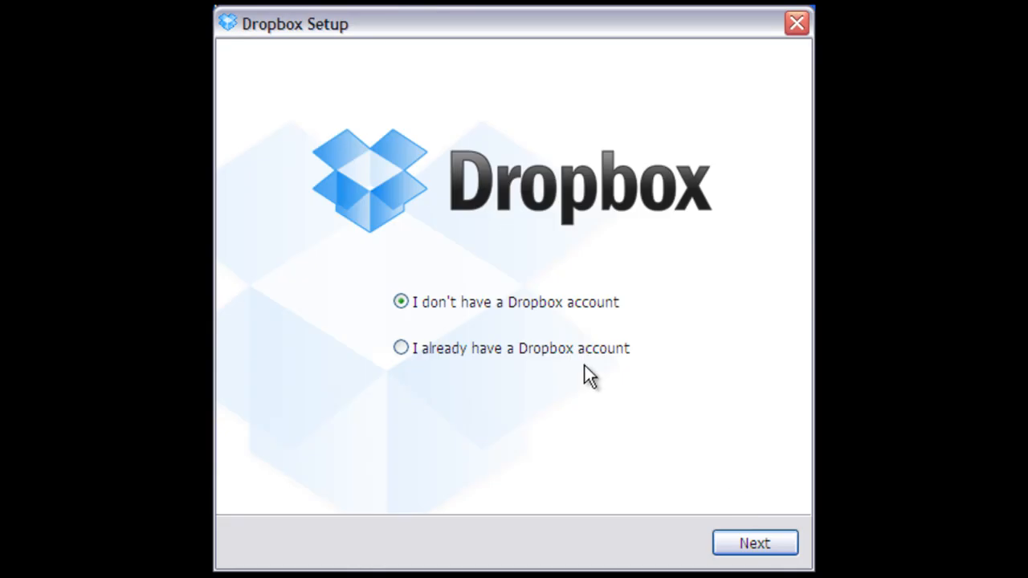
{"action": "mouse_move", "coordinate": [471, 383]}
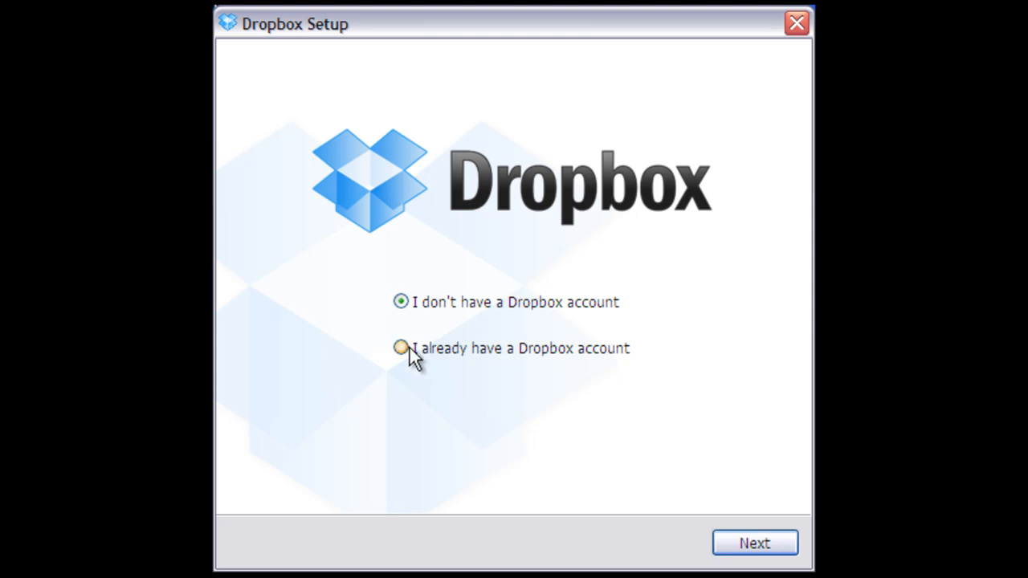
{"action": "left_click", "coordinate": [397, 349]}
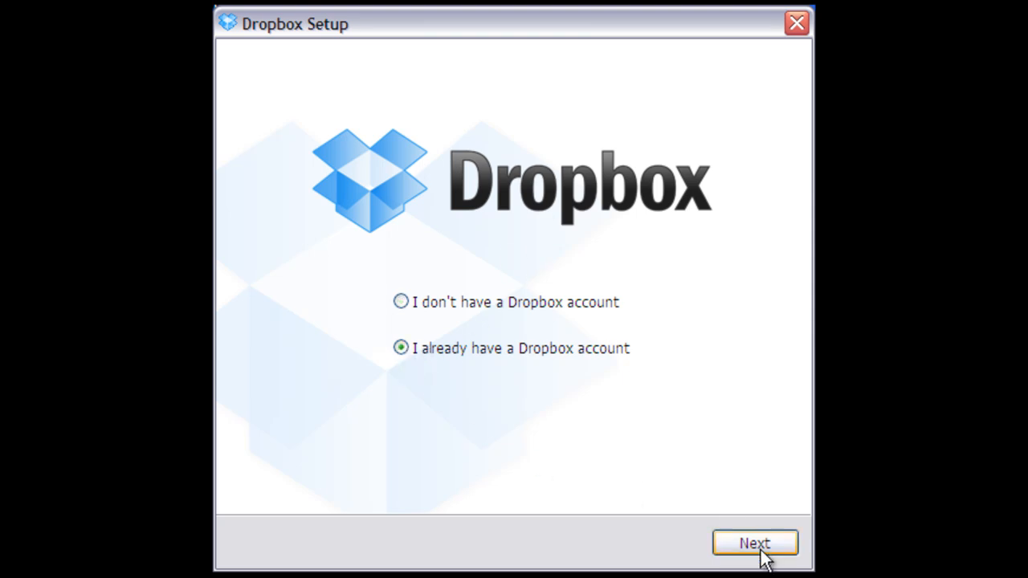
{"action": "left_click", "coordinate": [762, 542]}
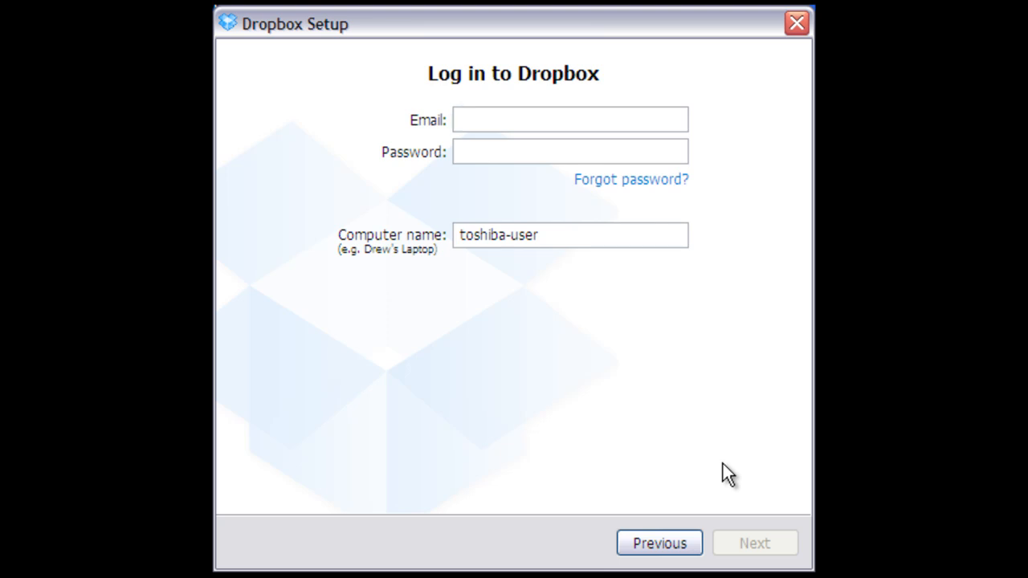
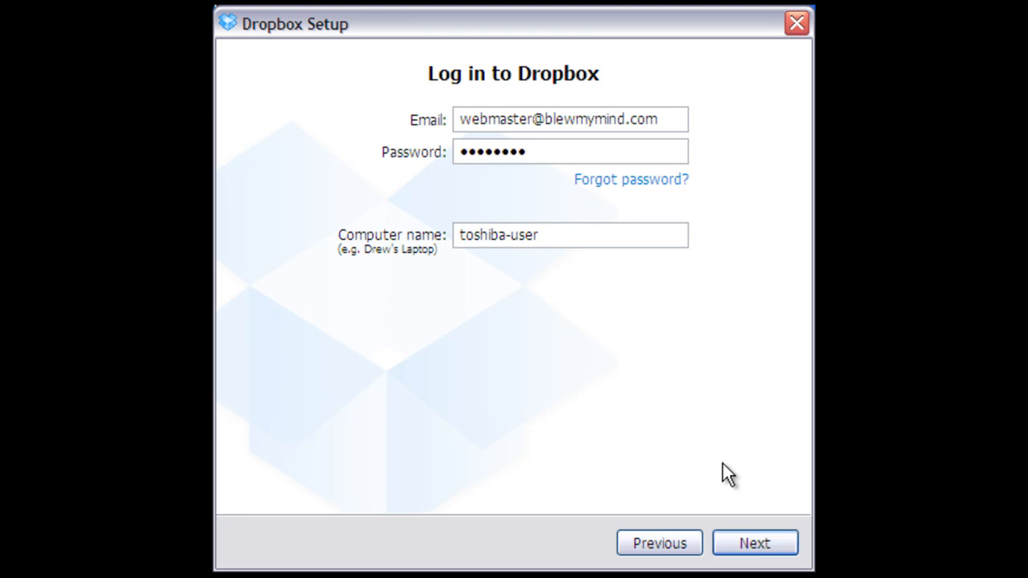
{"action": "left_click", "coordinate": [571, 237]}
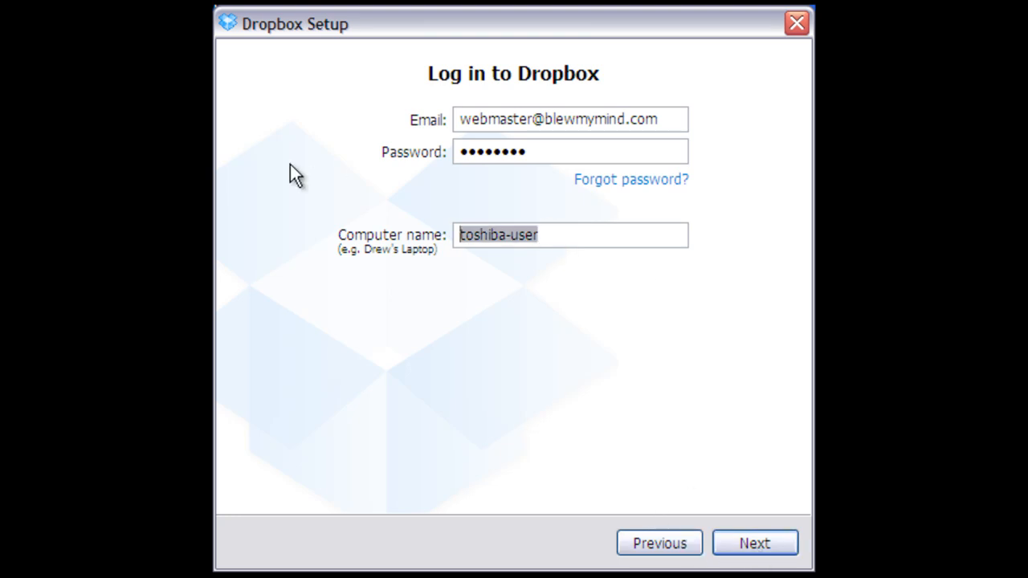
{"action": "type", "text": "BMM-"}
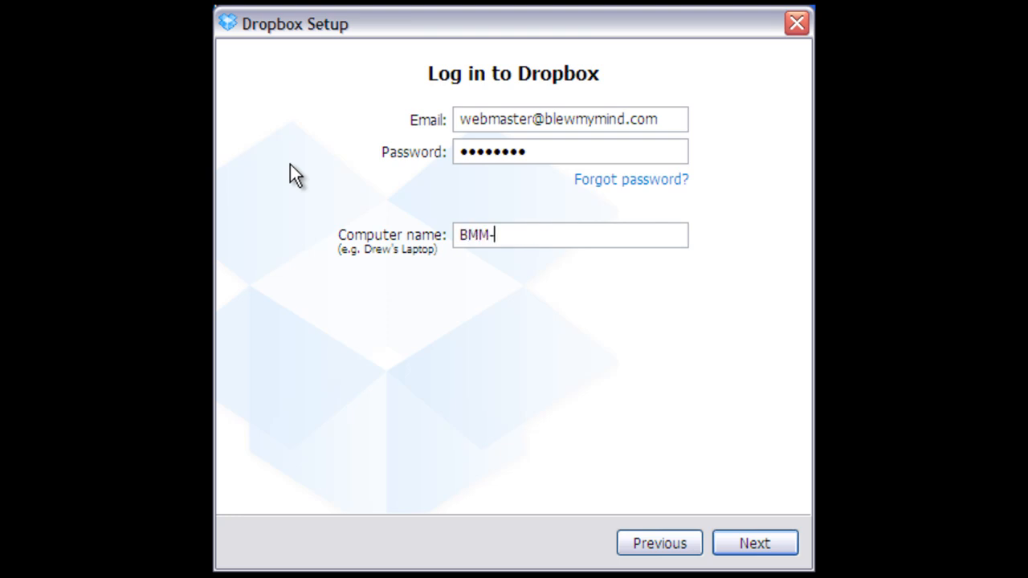
{"action": "type", "text": "Laptop"}
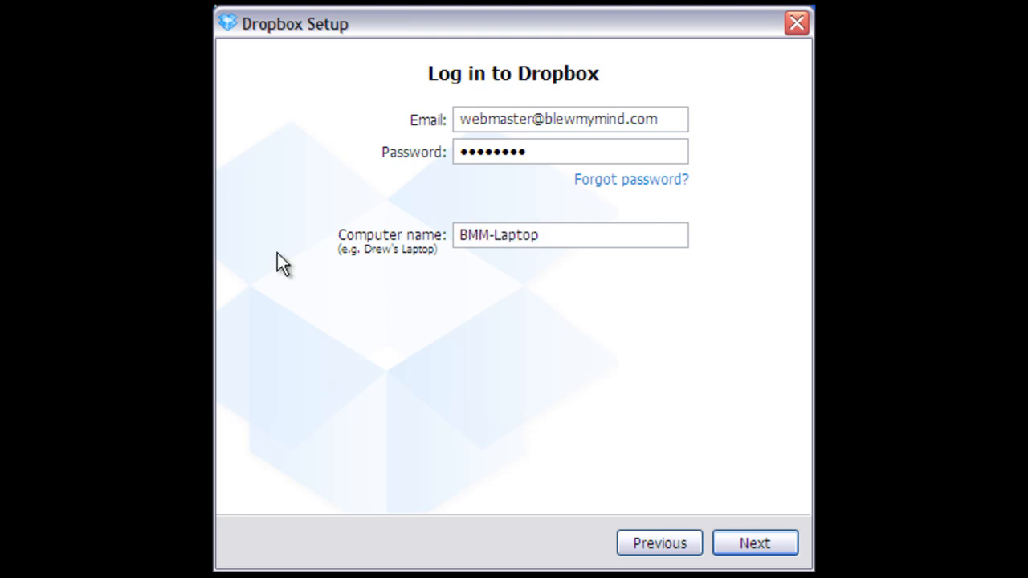
{"action": "left_click", "coordinate": [755, 543]}
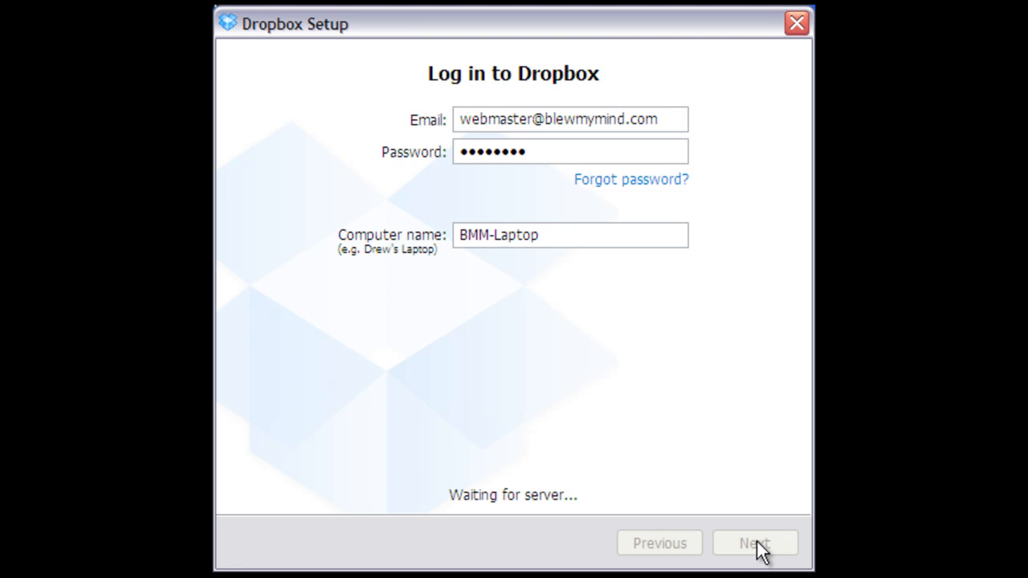
{"action": "left_click", "coordinate": [756, 543]}
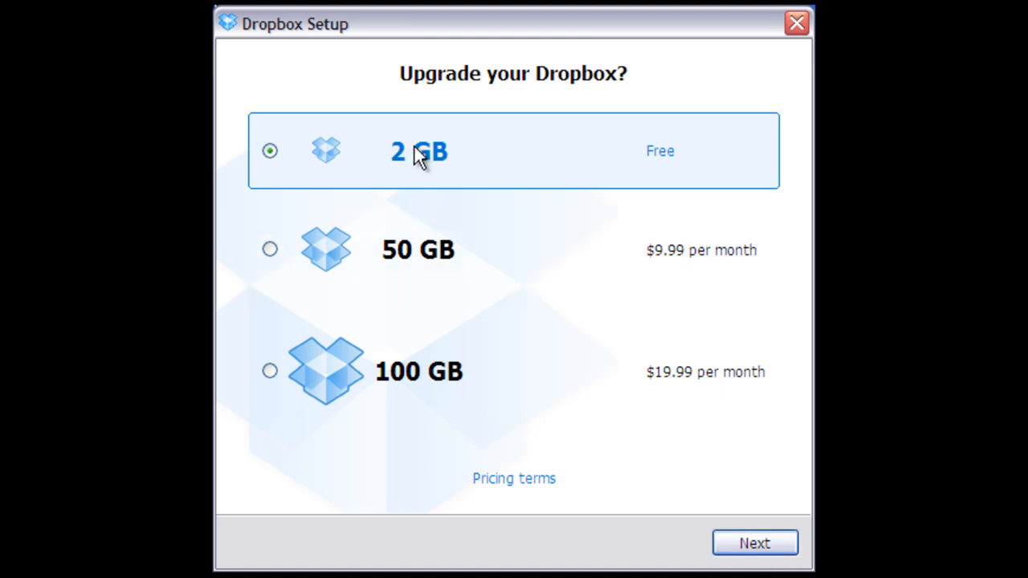
{"action": "mouse_move", "coordinate": [443, 170]}
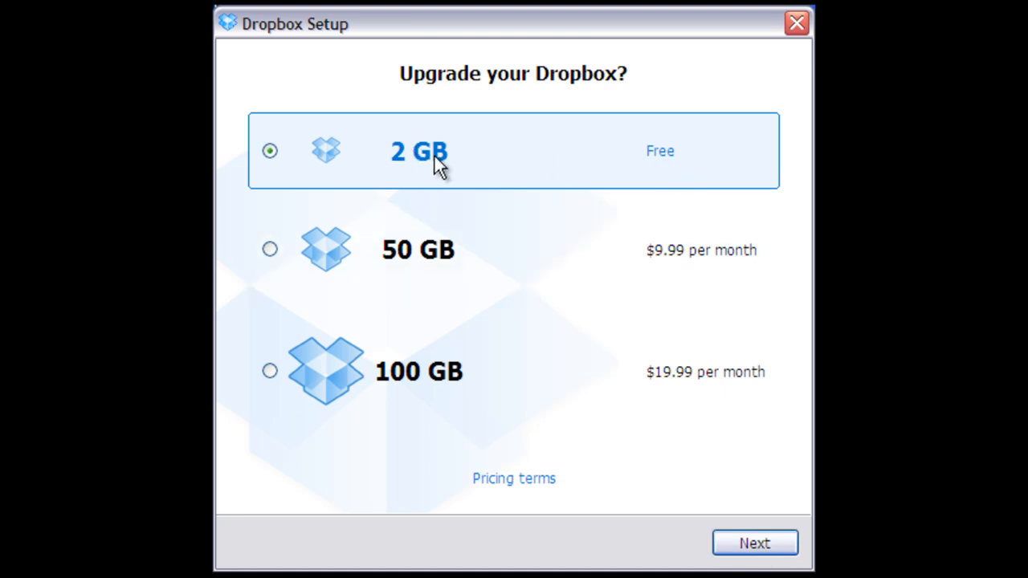
{"action": "mouse_move", "coordinate": [764, 315]}
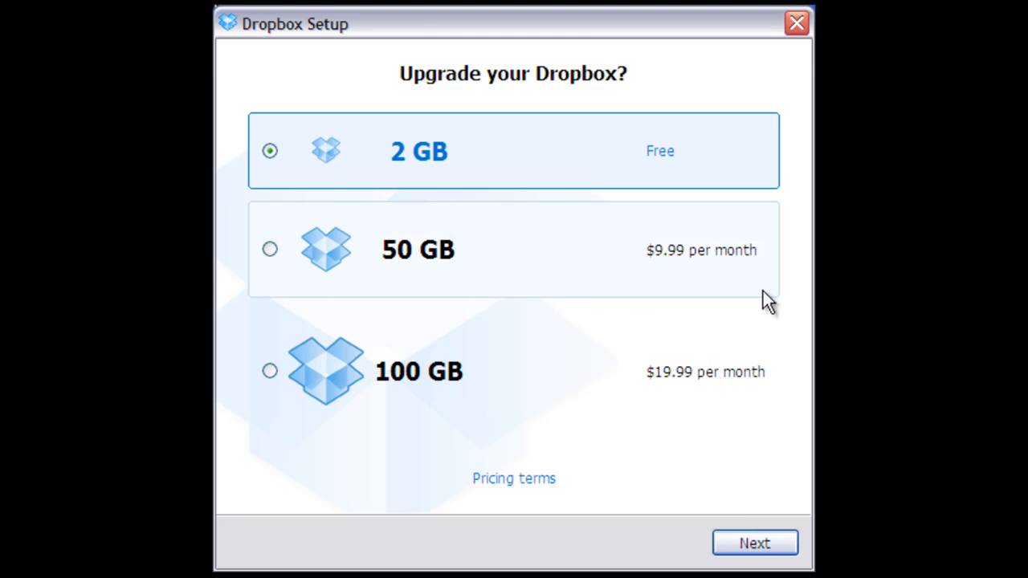
{"action": "mouse_move", "coordinate": [701, 410]}
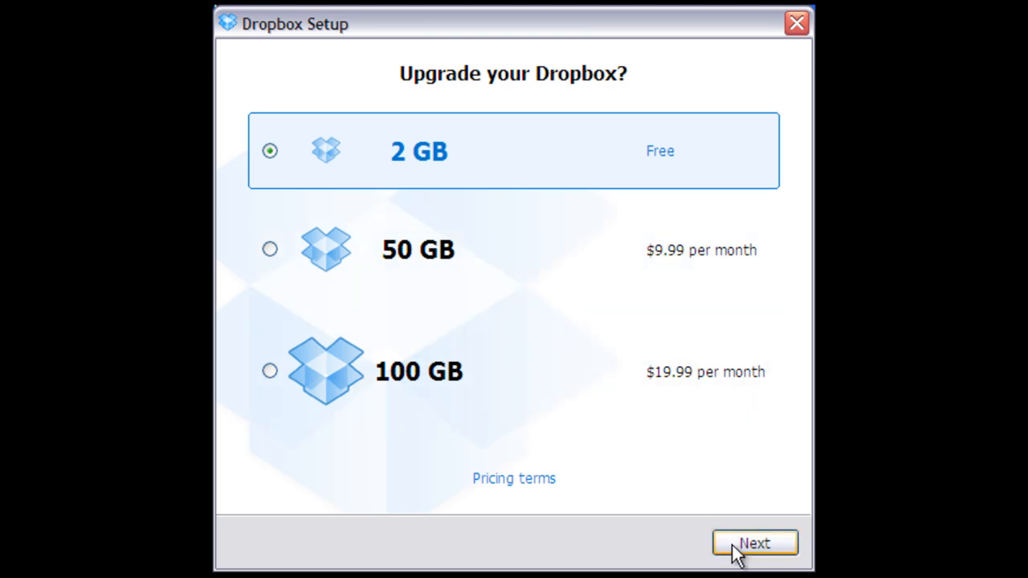
Step: Keep the 2 GB Free plan and skip the upgrade offer
{"action": "left_click", "coordinate": [757, 543]}
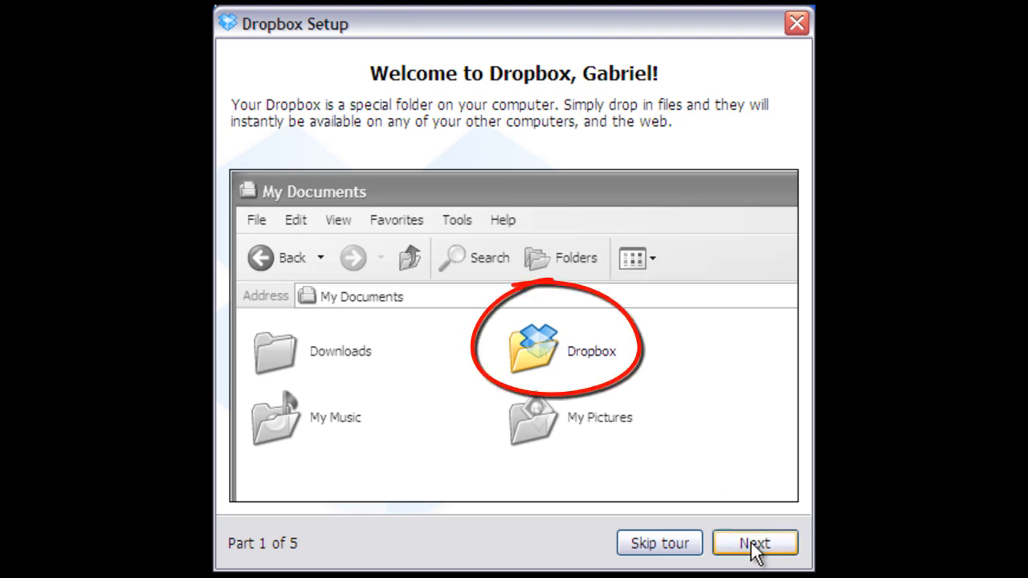
{"action": "mouse_move", "coordinate": [594, 382]}
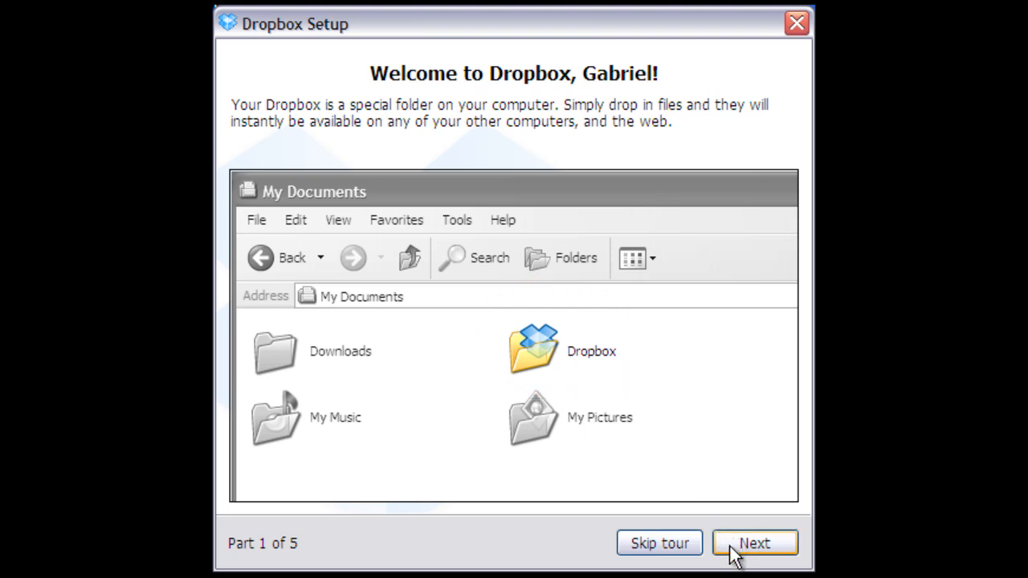
Step: Advance through the welcome tour to the 'That's it!' page, part 5 of 5
{"action": "left_click", "coordinate": [756, 543]}
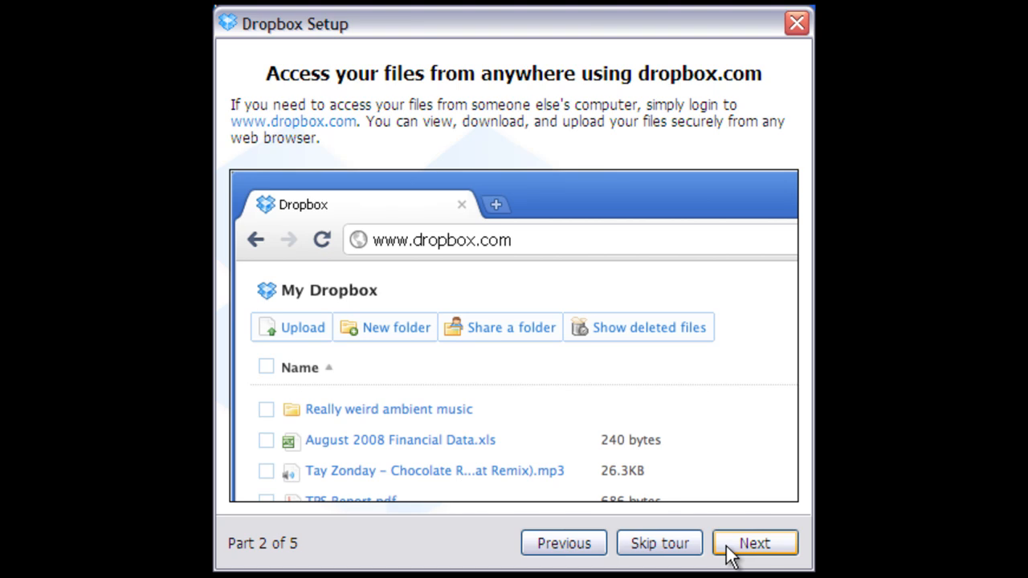
{"action": "left_click", "coordinate": [761, 543]}
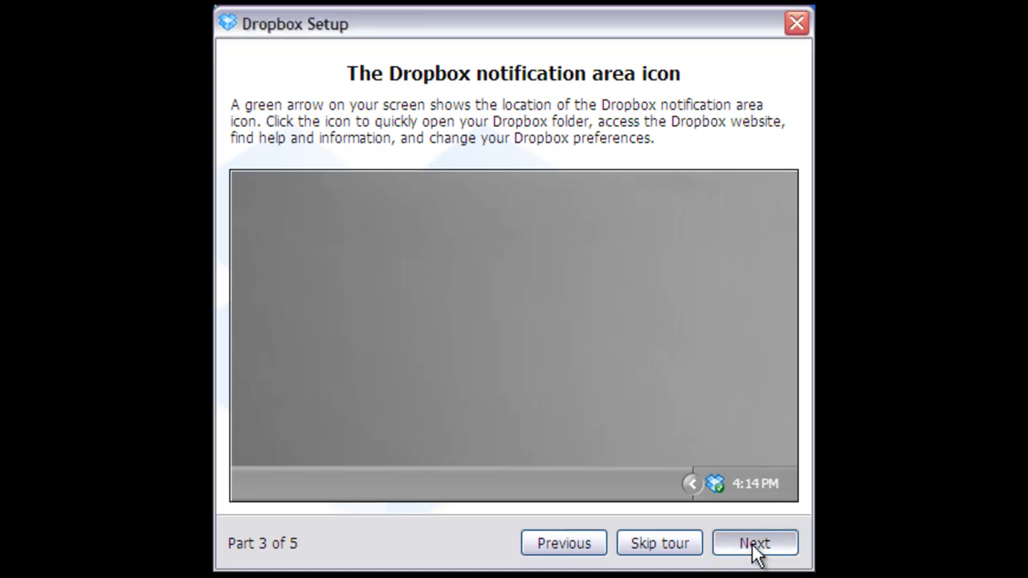
{"action": "left_click", "coordinate": [755, 543]}
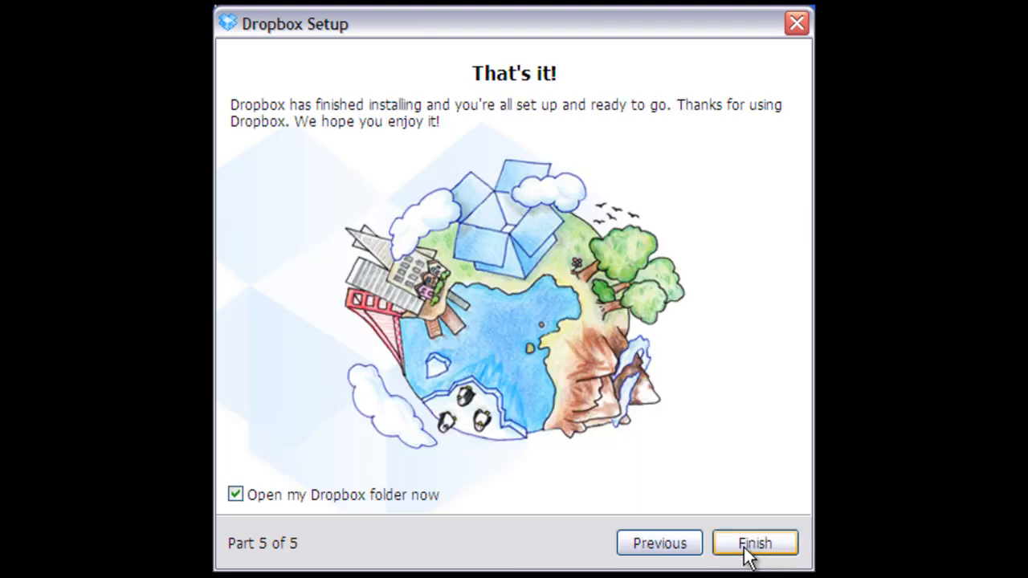
Step: Finish setup and copy the Pitbull MP3 from Downloads into the Dropbox folder
{"action": "left_click", "coordinate": [755, 543]}
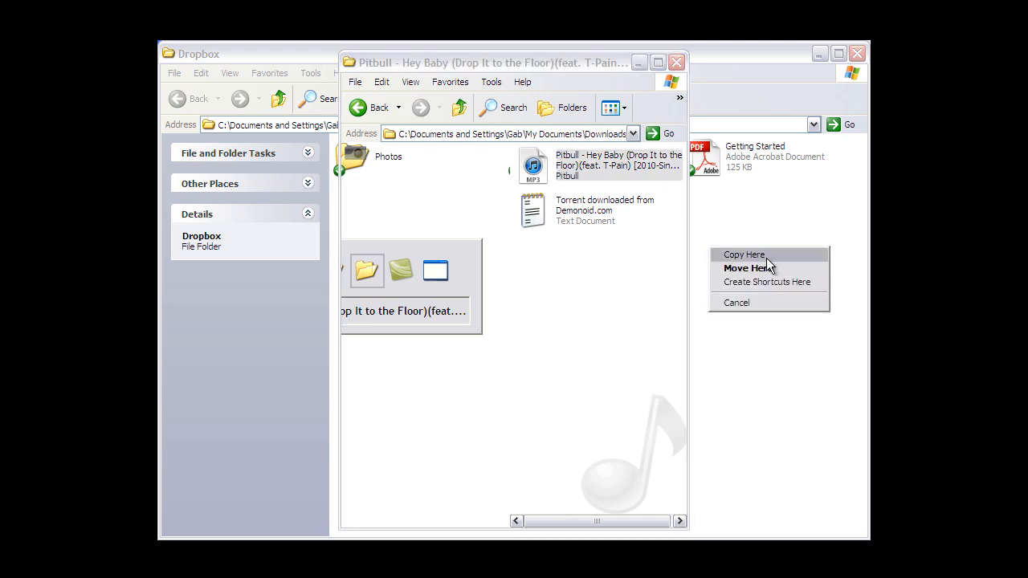
{"action": "left_click", "coordinate": [745, 255]}
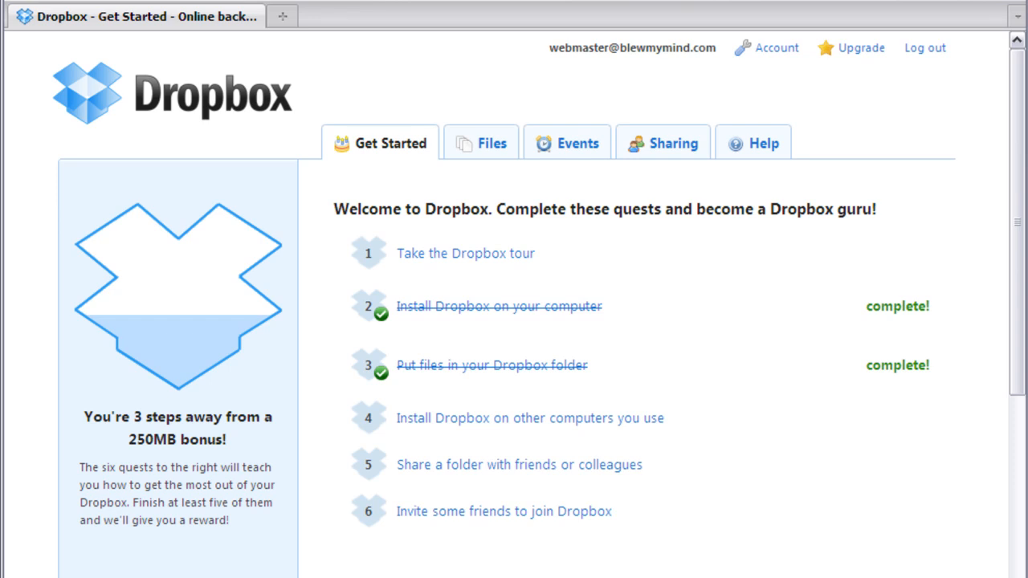
{"action": "mouse_move", "coordinate": [520, 18]}
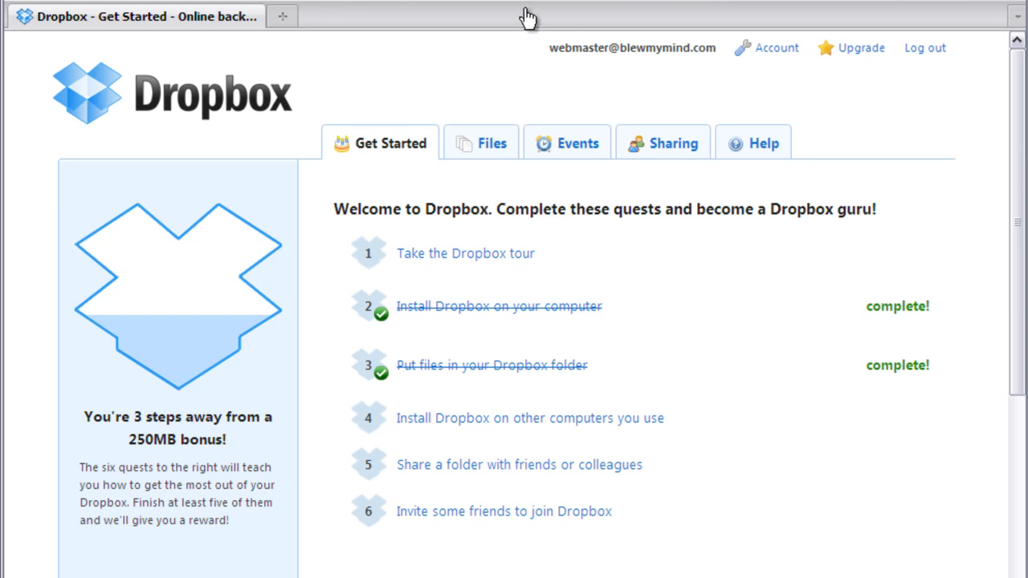
{"action": "mouse_move", "coordinate": [492, 152]}
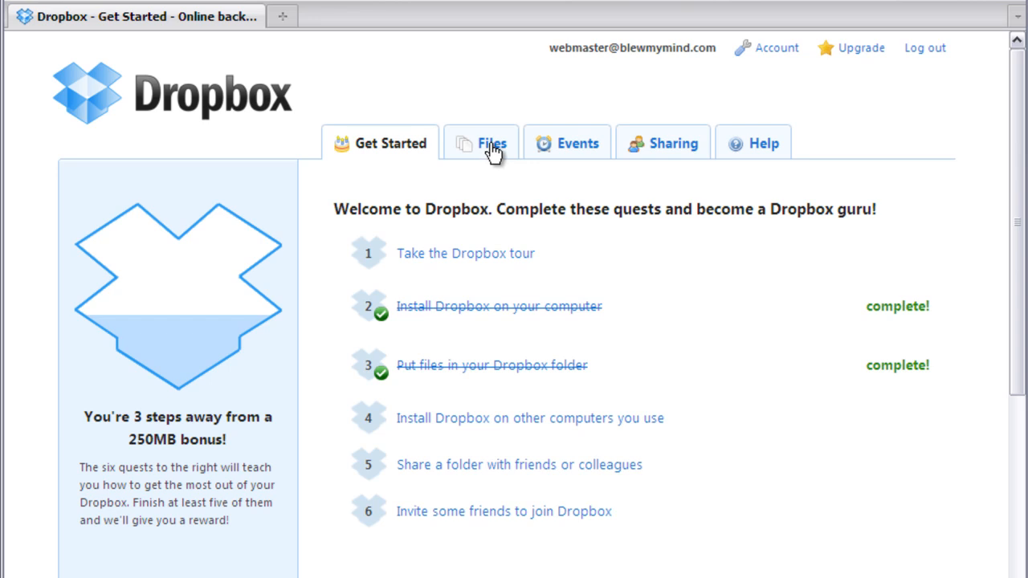
Step: View the online Files list showing the Pitbull 'Hey Baby' MP3 (9.08MB)
{"action": "left_click", "coordinate": [490, 143]}
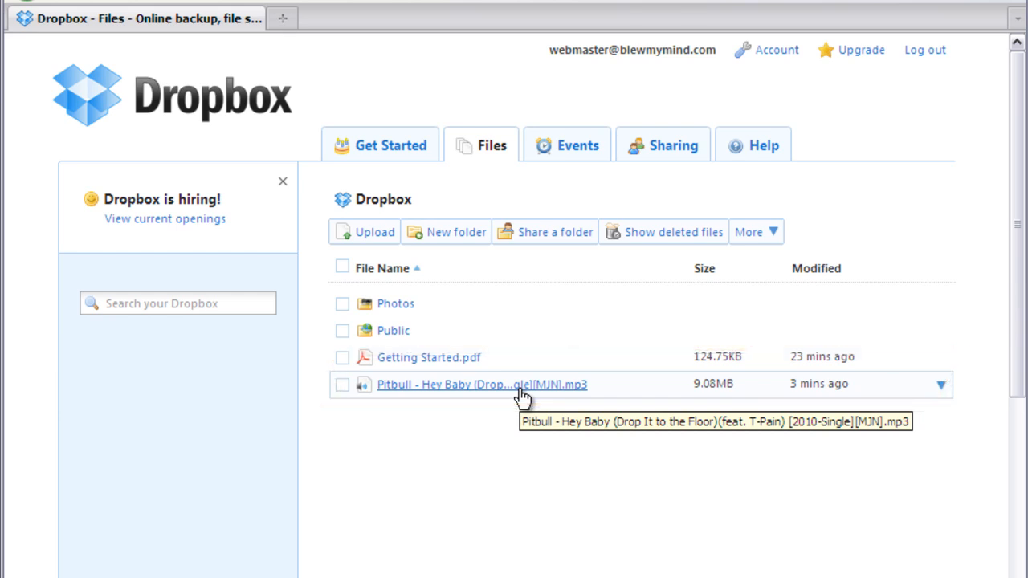
{"action": "mouse_move", "coordinate": [523, 400]}
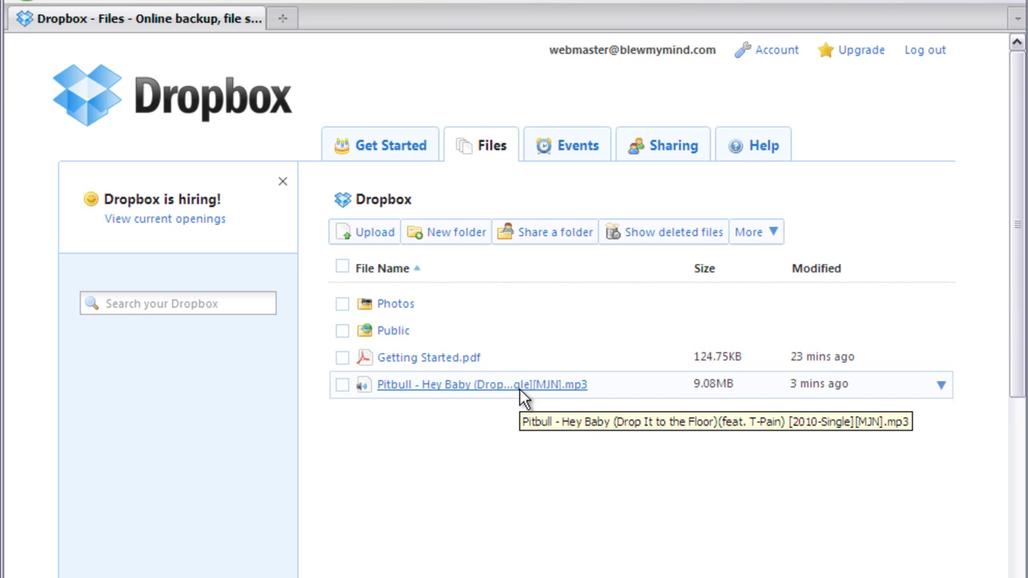
{"action": "mouse_move", "coordinate": [670, 162]}
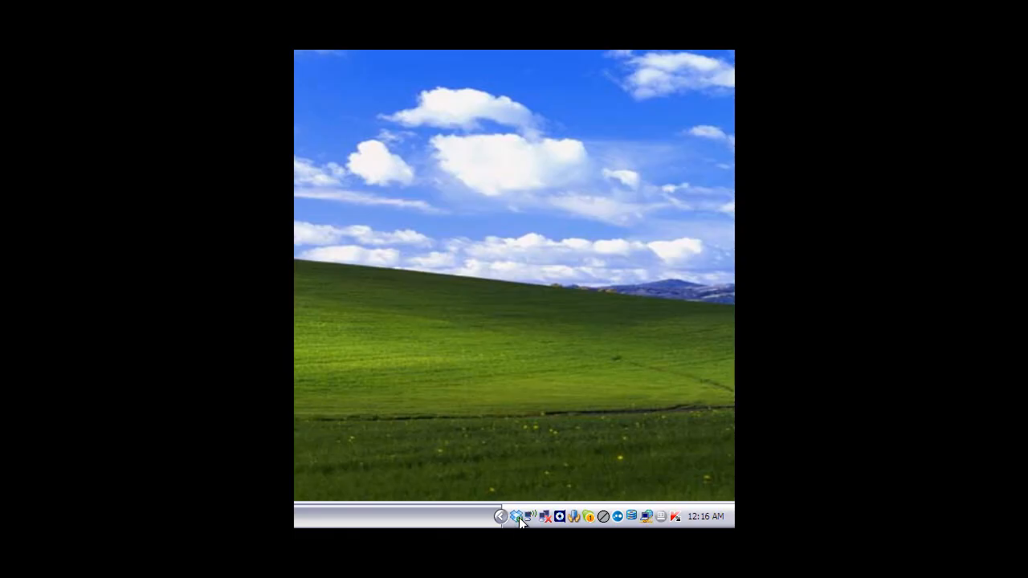
Step: Open Dropbox Preferences from the tray and view the Account page for BMM-Laptop
{"action": "left_click", "coordinate": [516, 517]}
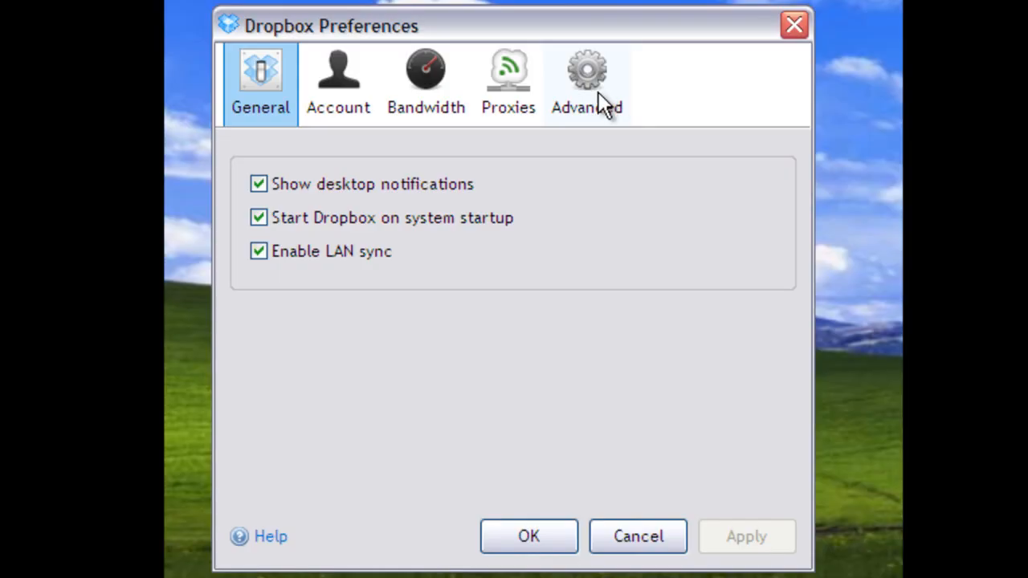
{"action": "mouse_move", "coordinate": [351, 229]}
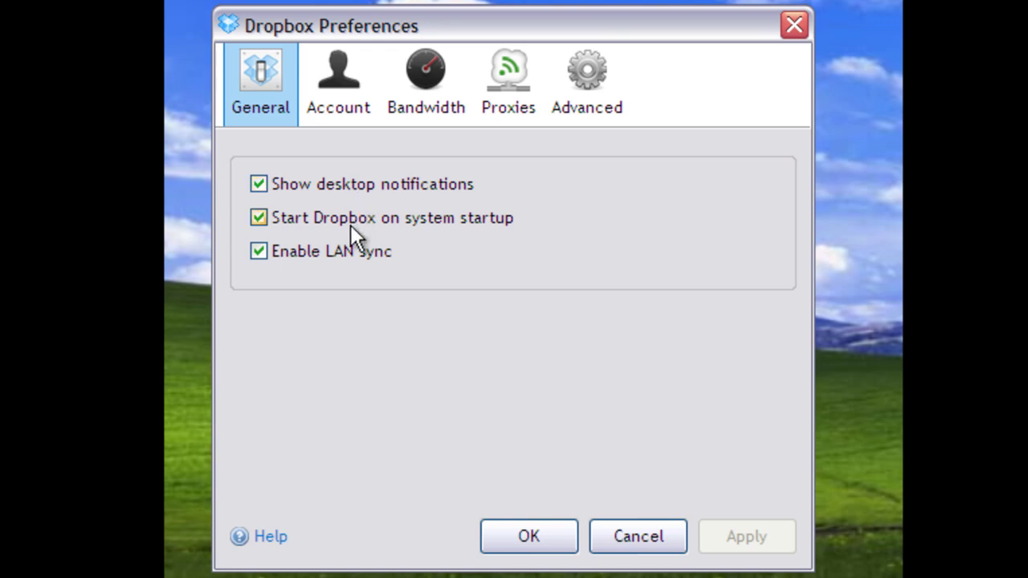
{"action": "mouse_move", "coordinate": [331, 253]}
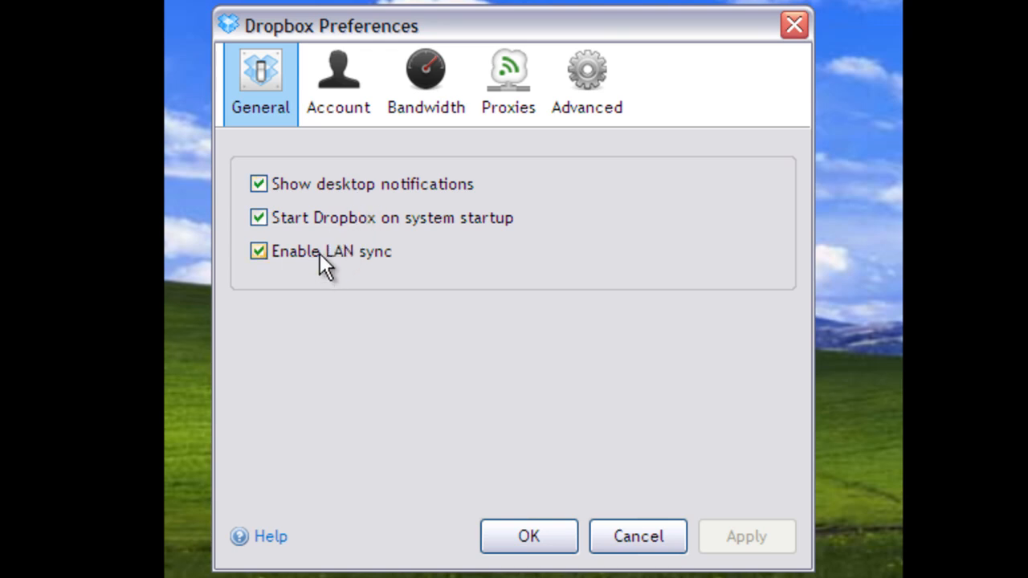
{"action": "left_click", "coordinate": [339, 72]}
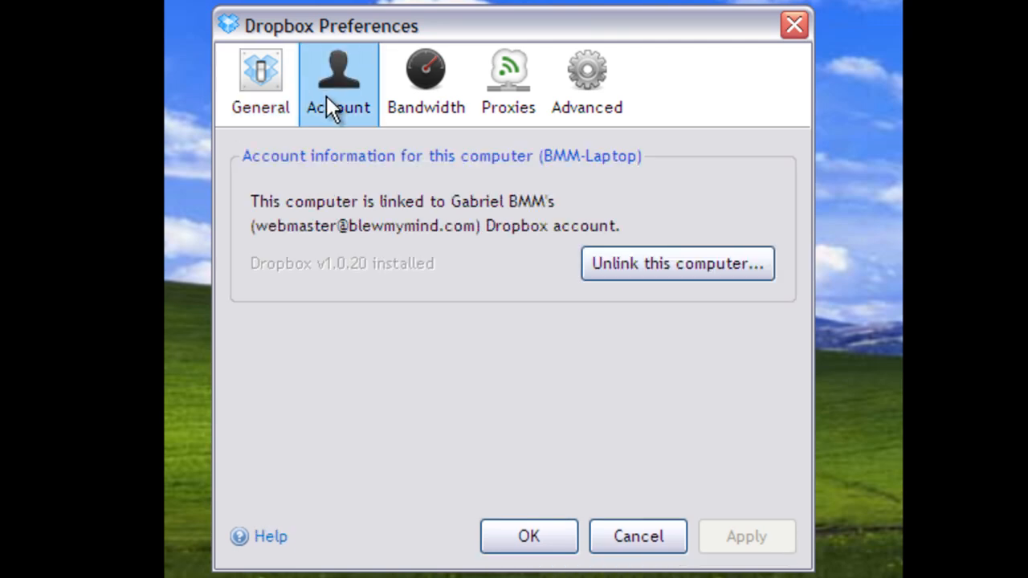
{"action": "mouse_move", "coordinate": [471, 137]}
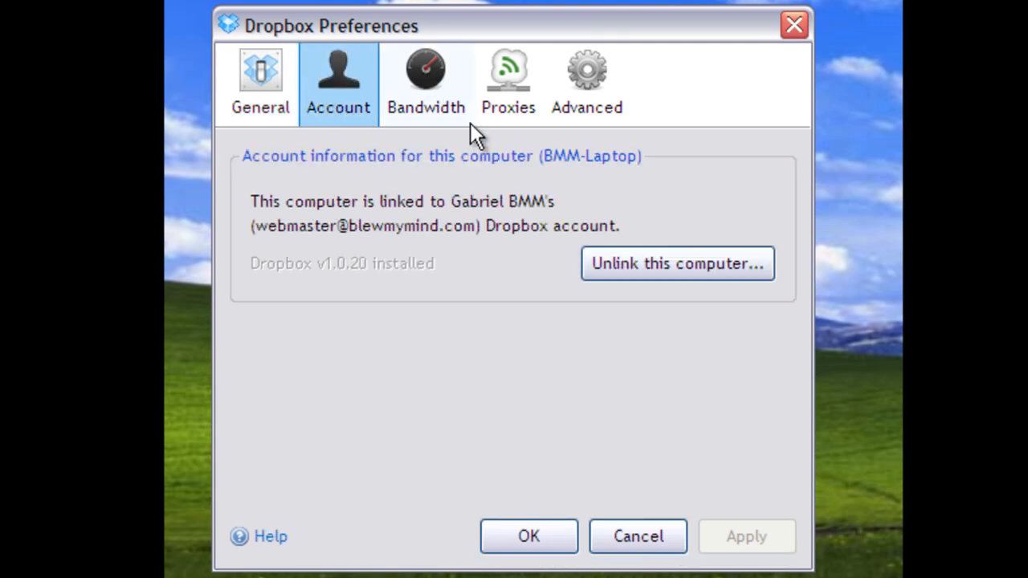
Step: On the Bandwidth page, try 50 kB/s download and 10 kB/s upload caps, then remove both limits
{"action": "left_click", "coordinate": [427, 77]}
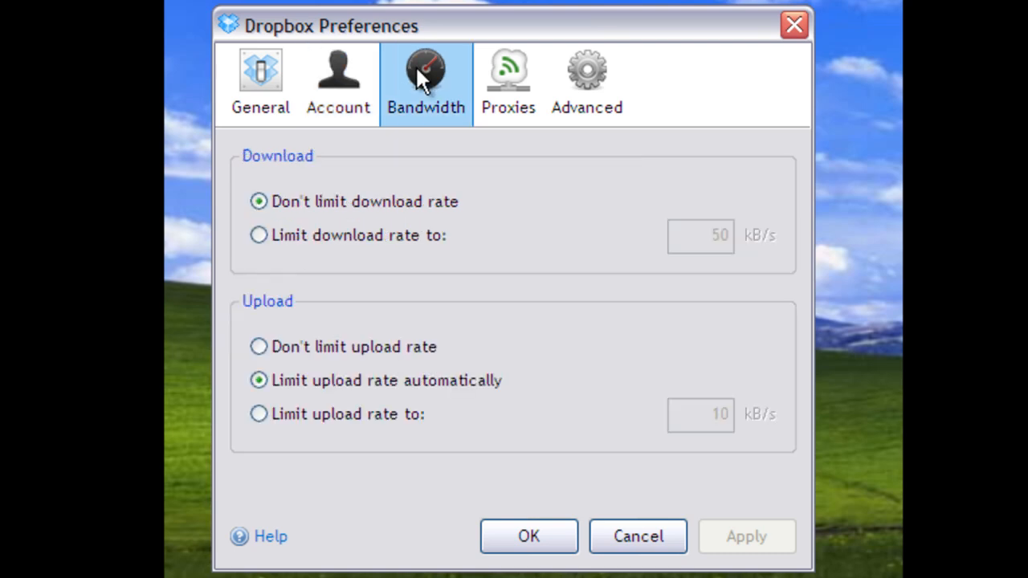
{"action": "mouse_move", "coordinate": [400, 181]}
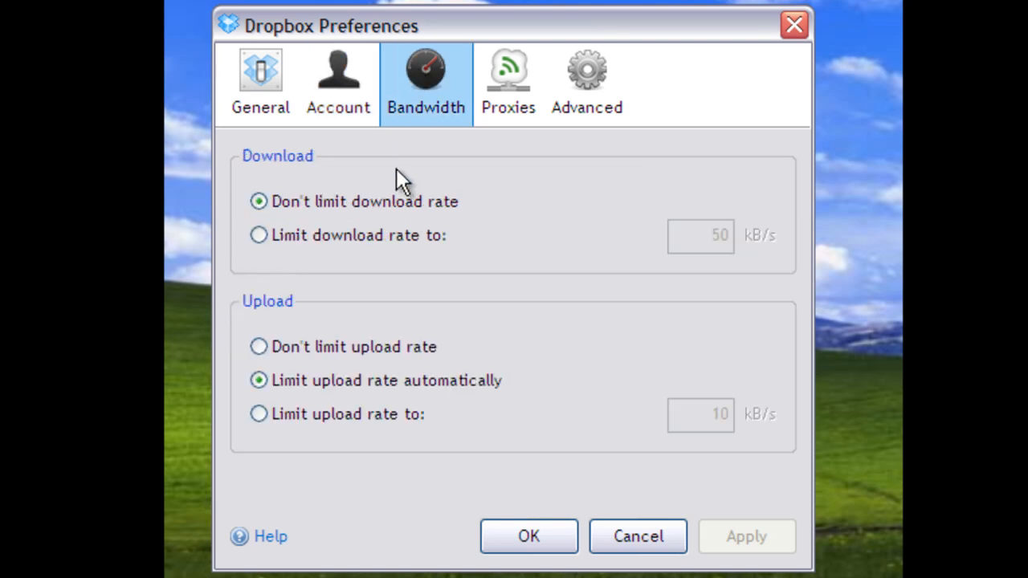
{"action": "mouse_move", "coordinate": [397, 229]}
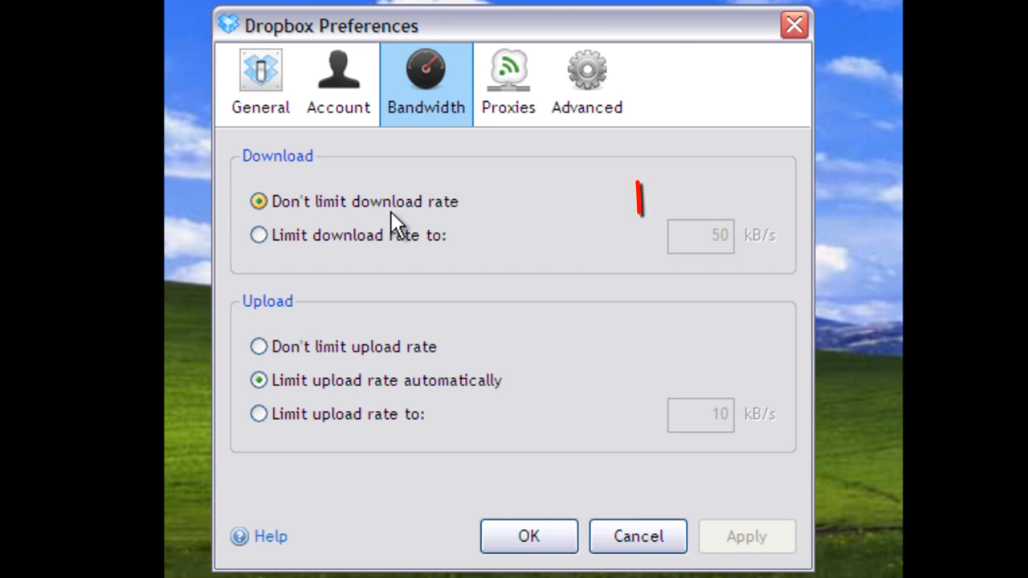
{"action": "left_click", "coordinate": [258, 235]}
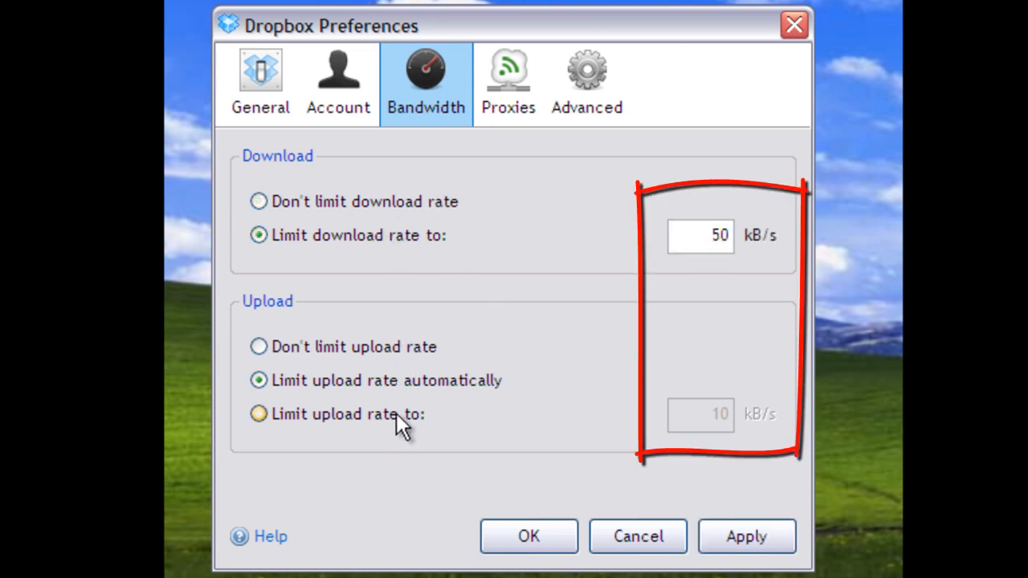
{"action": "left_click", "coordinate": [259, 413]}
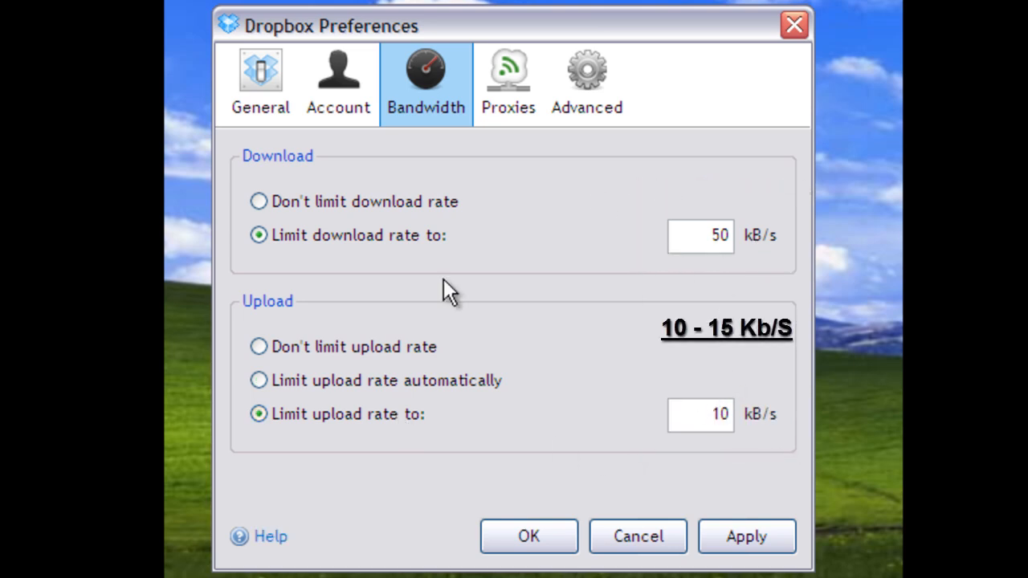
{"action": "left_click", "coordinate": [258, 347]}
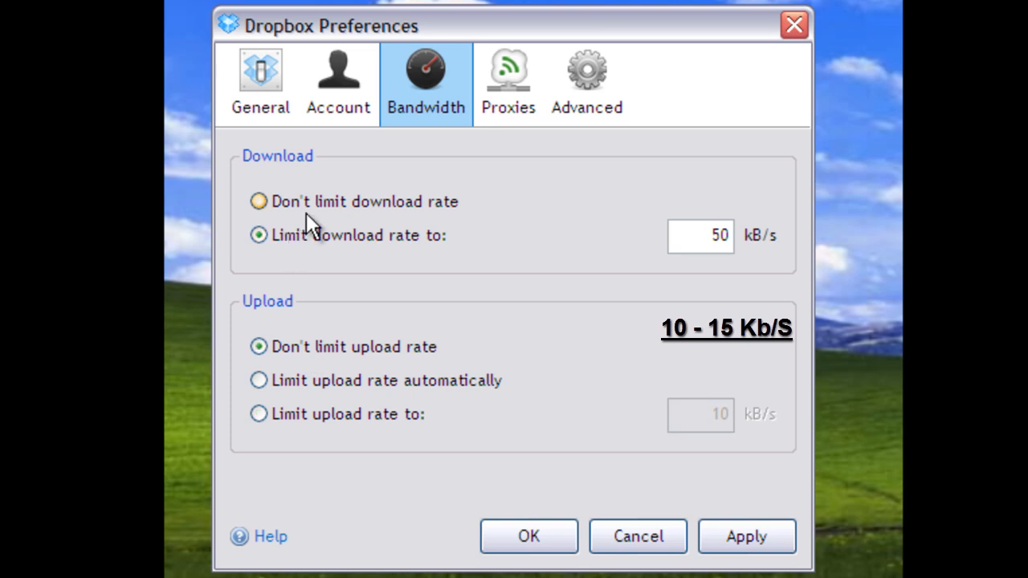
{"action": "left_click", "coordinate": [258, 202]}
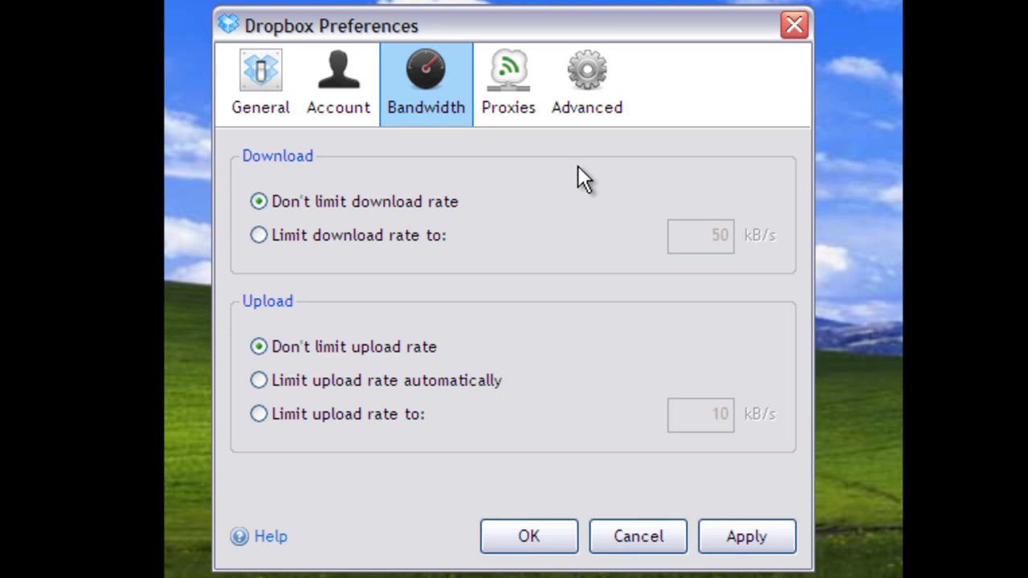
{"action": "mouse_move", "coordinate": [545, 201]}
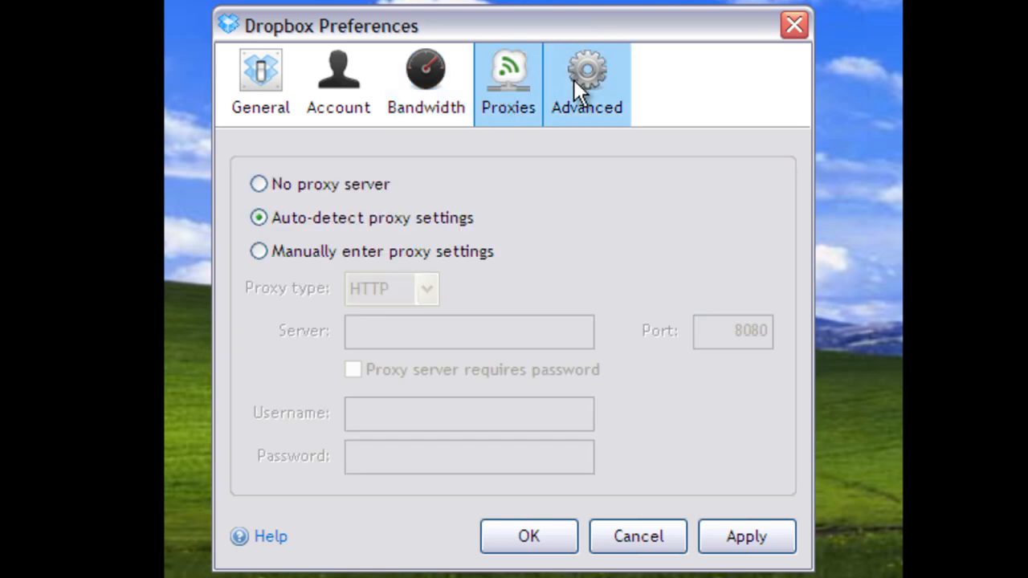
Step: Switch to the Advanced tab showing the Dropbox folder location and Selective Sync
{"action": "left_click", "coordinate": [586, 72]}
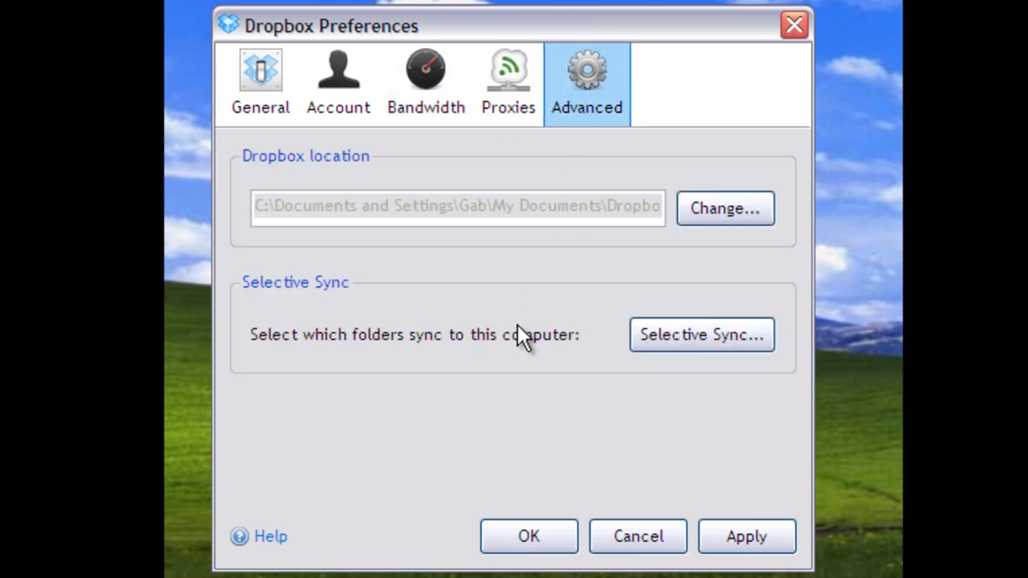
{"action": "mouse_move", "coordinate": [454, 165]}
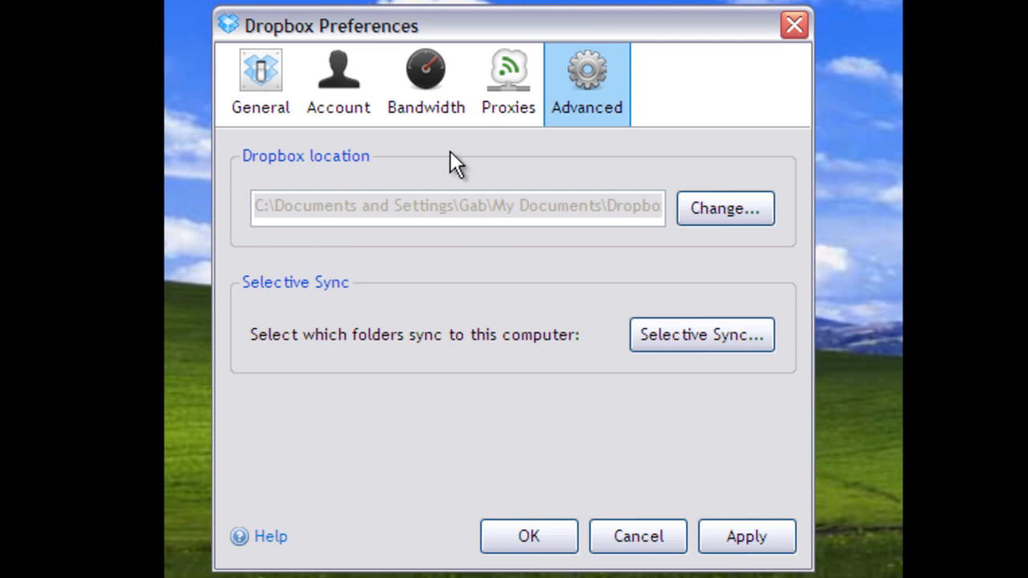